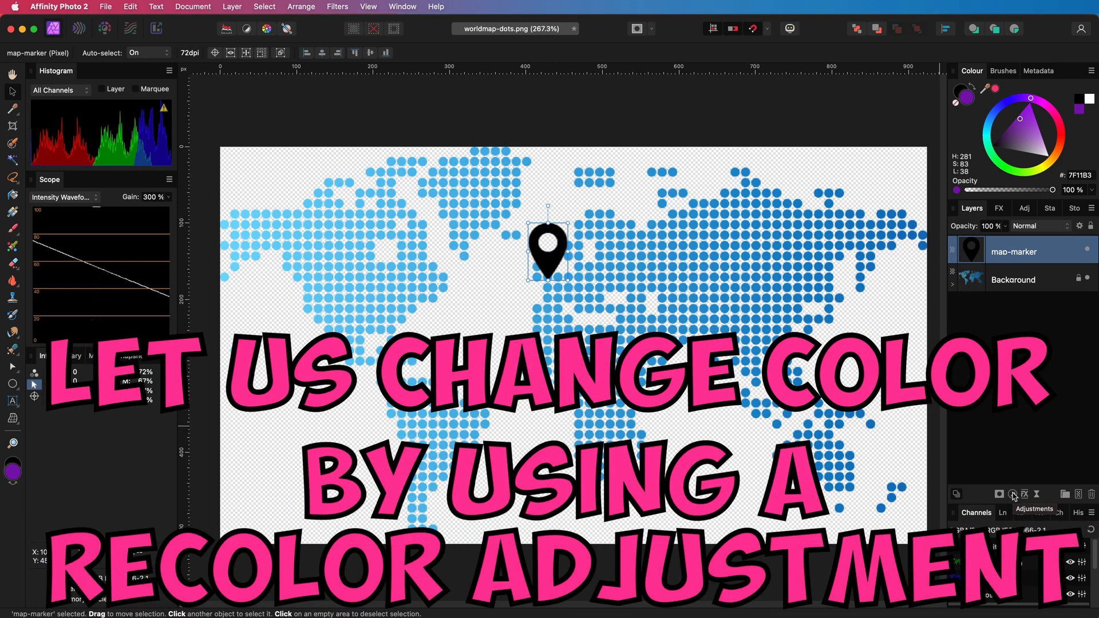
# Add a Recolour adjustment to the map-marker layer, turning the black pin violet-blue.
pyautogui.click(1013, 495)
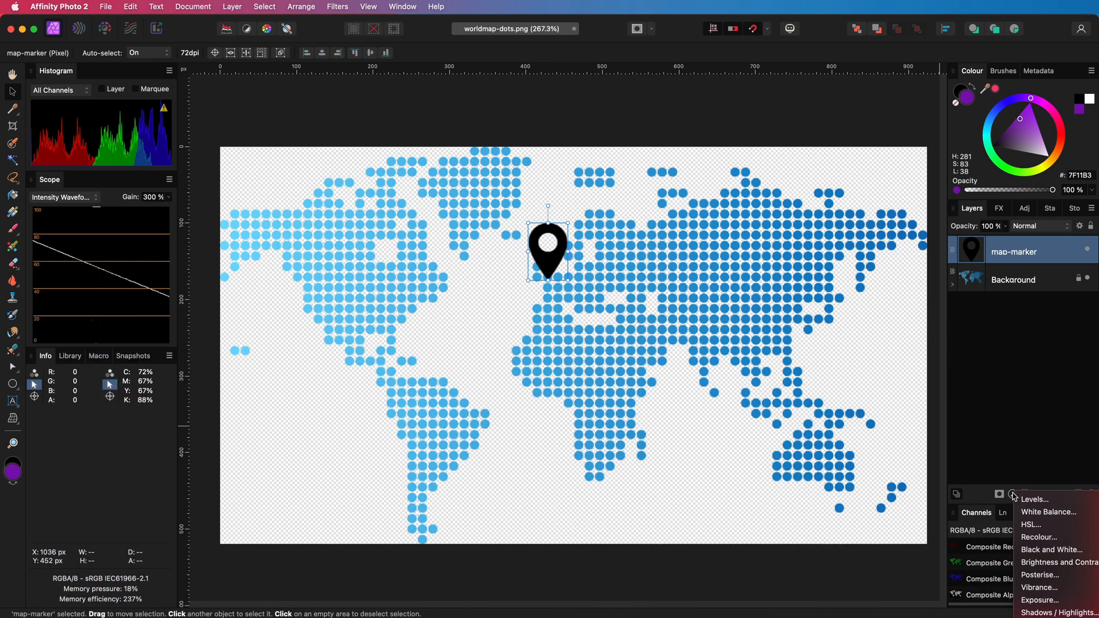
pyautogui.click(1039, 537)
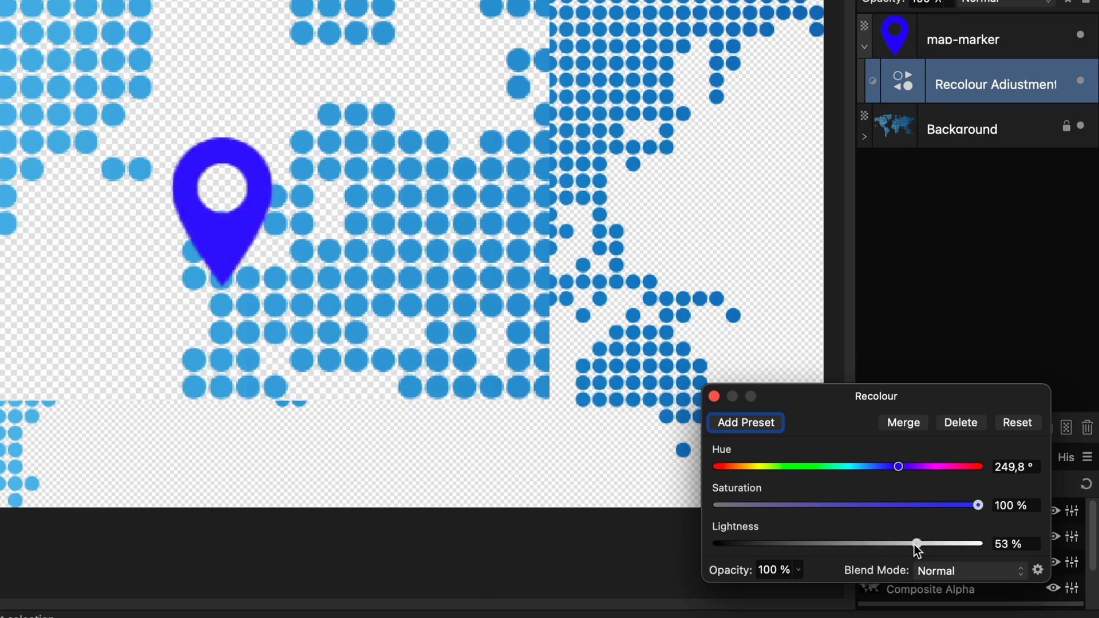
pyautogui.moveTo(819, 364)
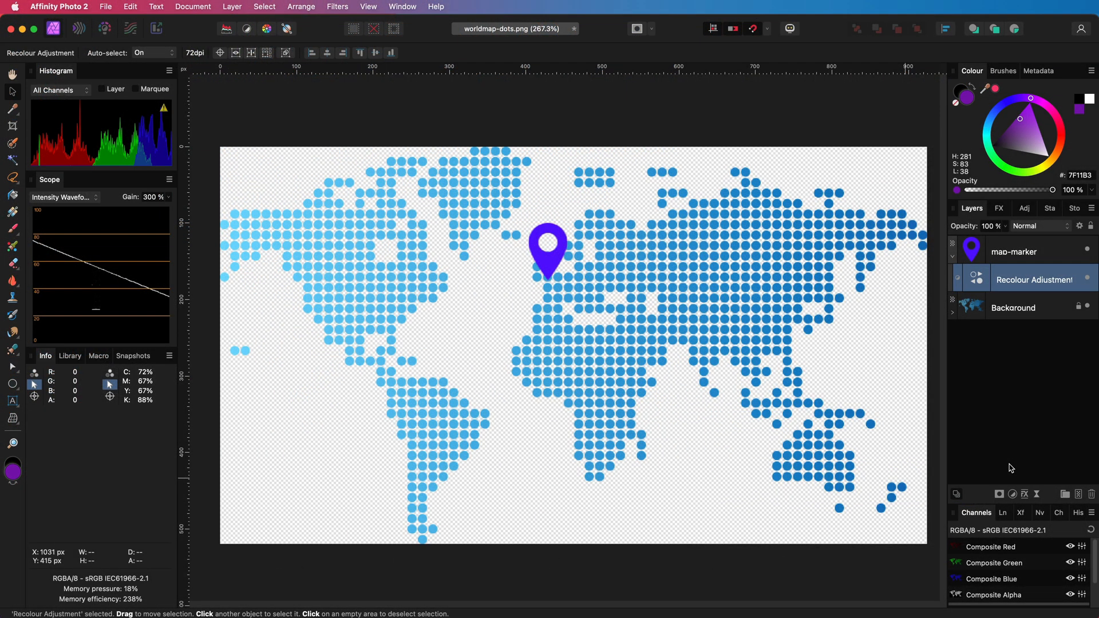
pyautogui.moveTo(901, 475)
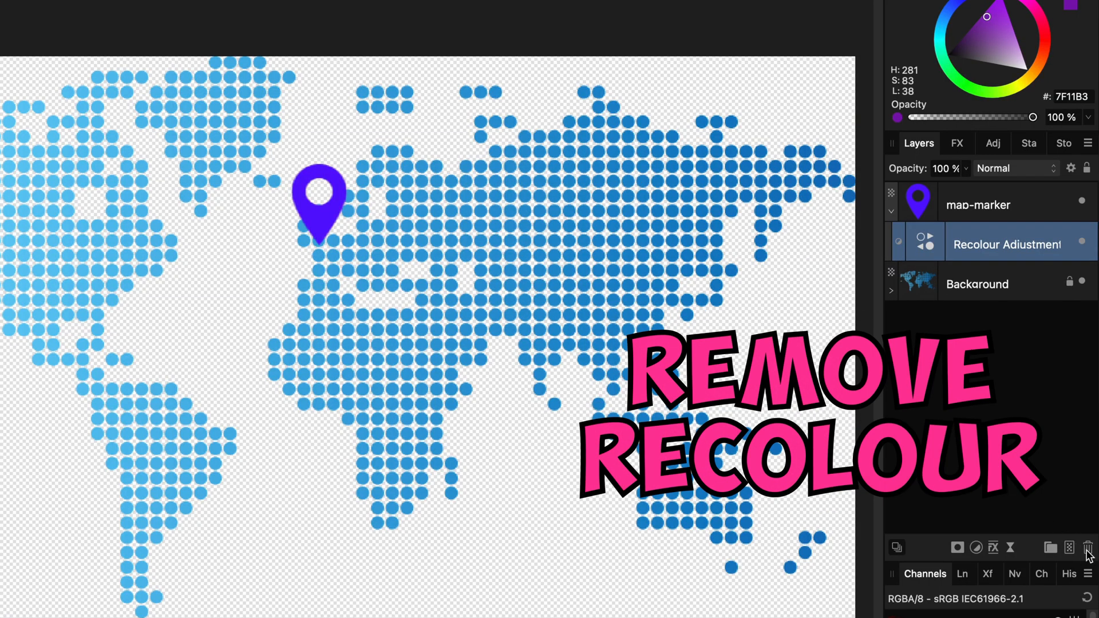
# Remove the Recolour adjustment and start a new fill layer from the Layer menu.
pyautogui.click(428, 11)
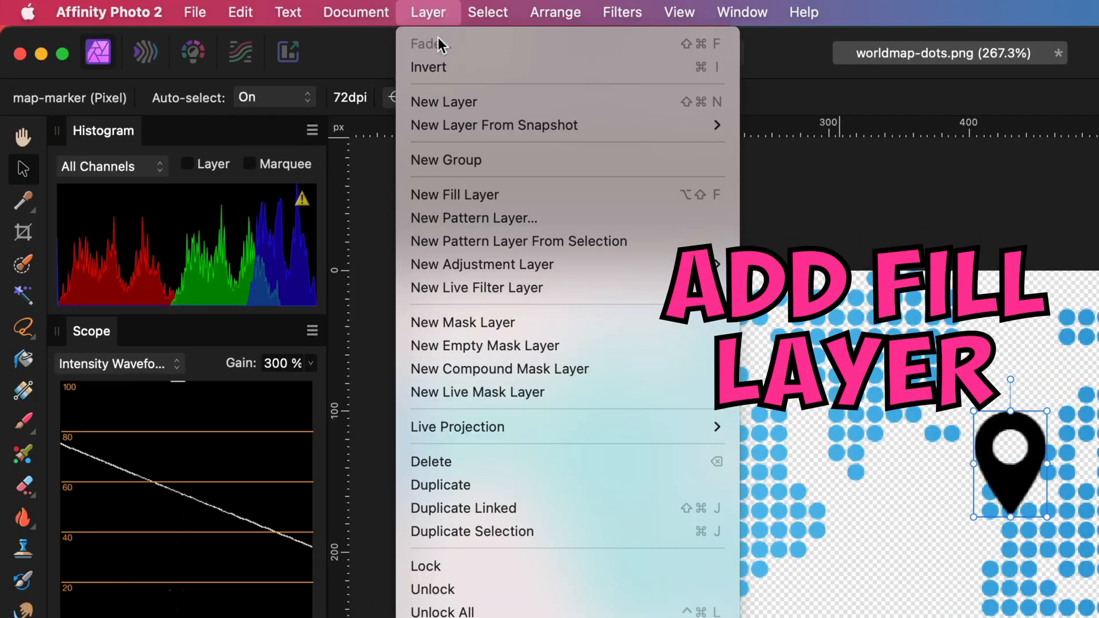
pyautogui.click(454, 194)
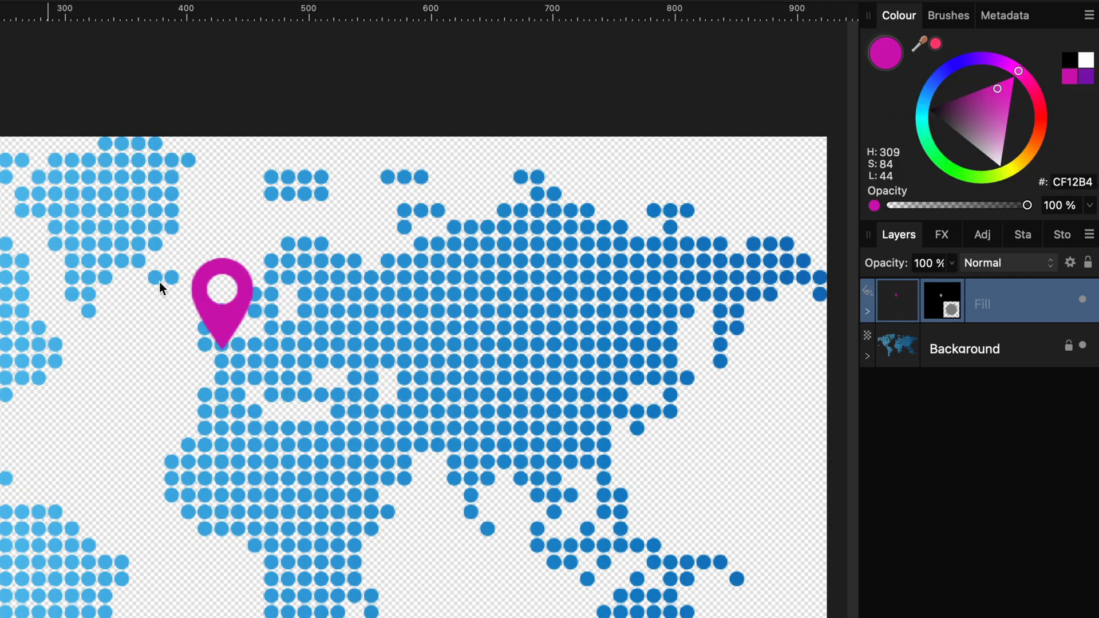
pyautogui.moveTo(252, 301)
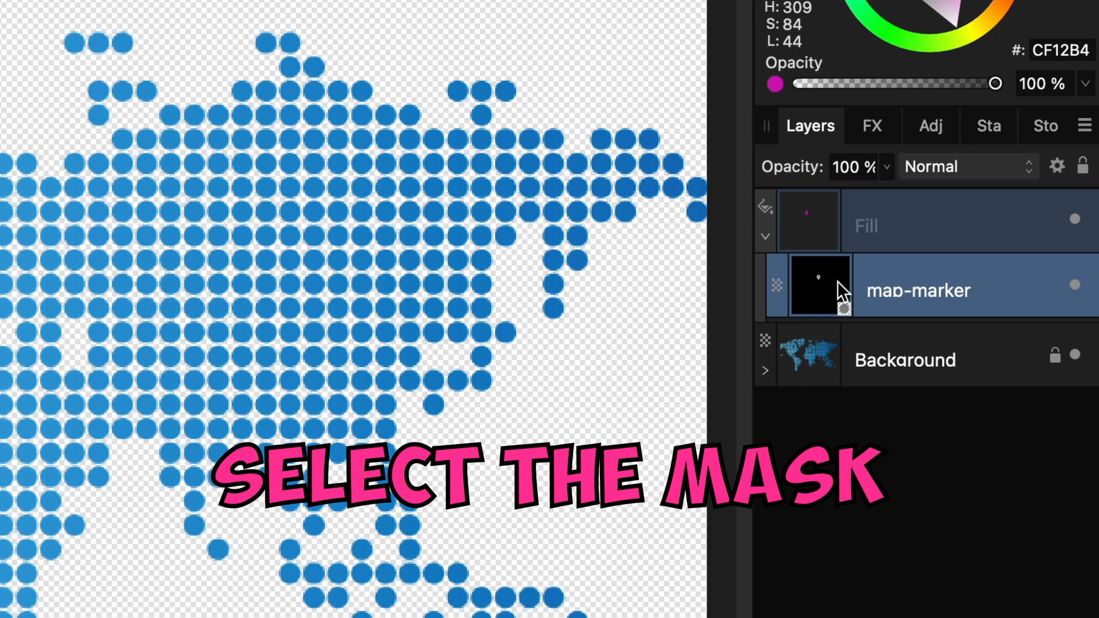
pyautogui.click(819, 287)
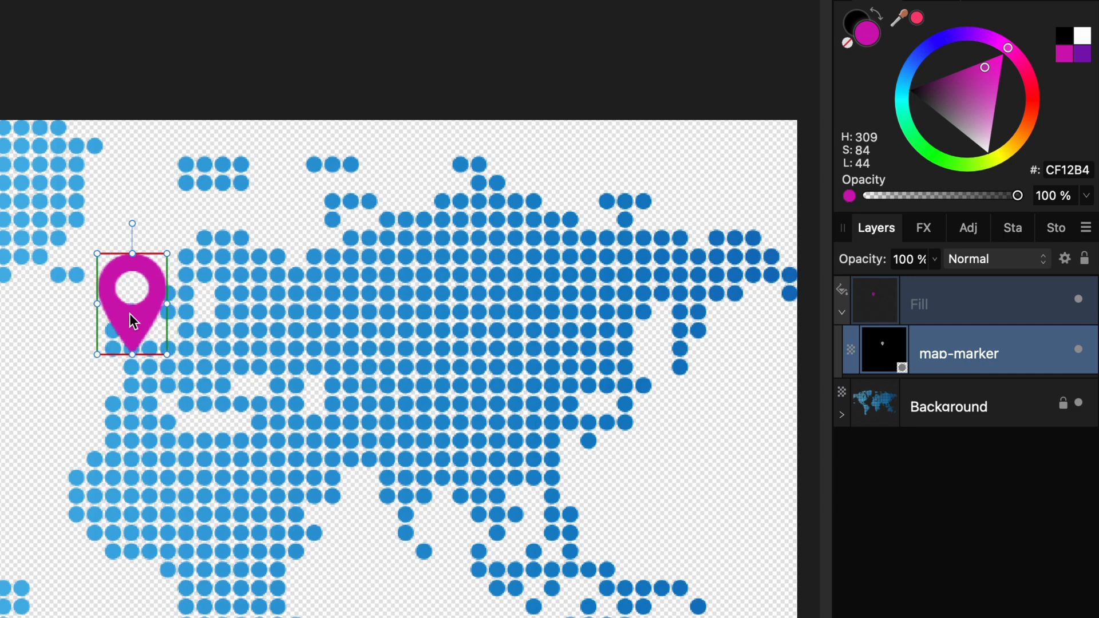
pyautogui.click(981, 302)
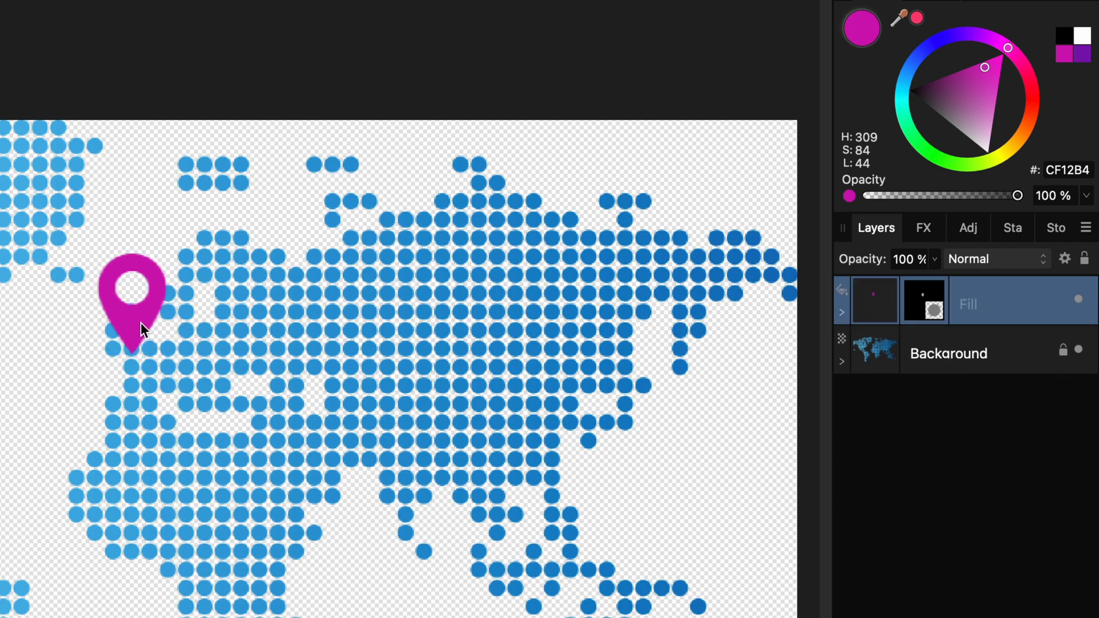
pyautogui.moveTo(938, 240)
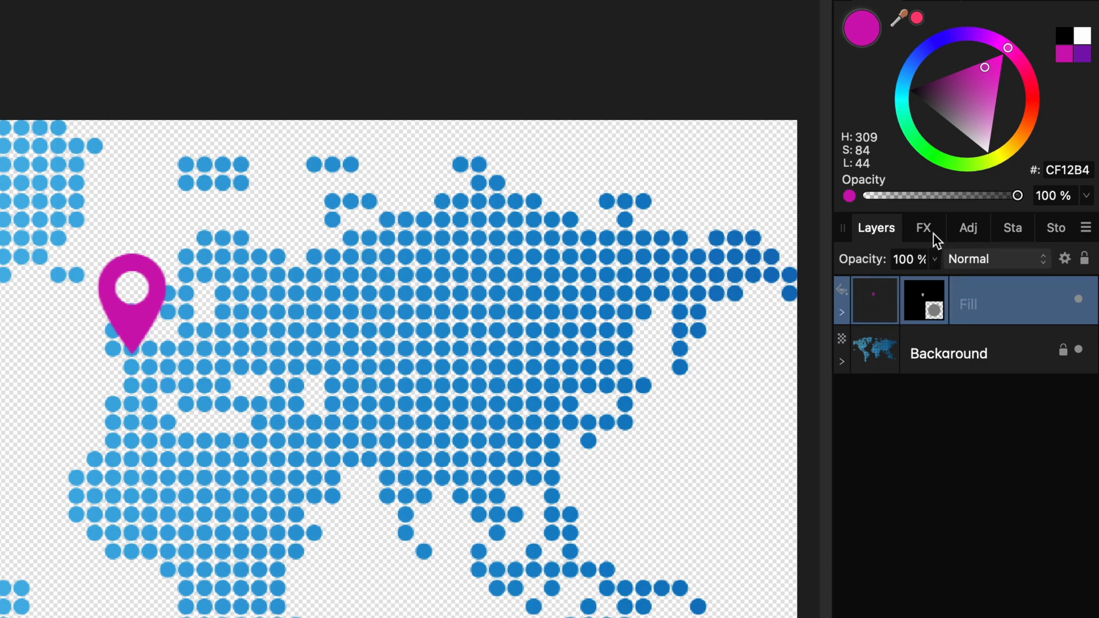
# Enable a black Outline layer effect and thicken its radius to about 4 px.
pyautogui.click(924, 227)
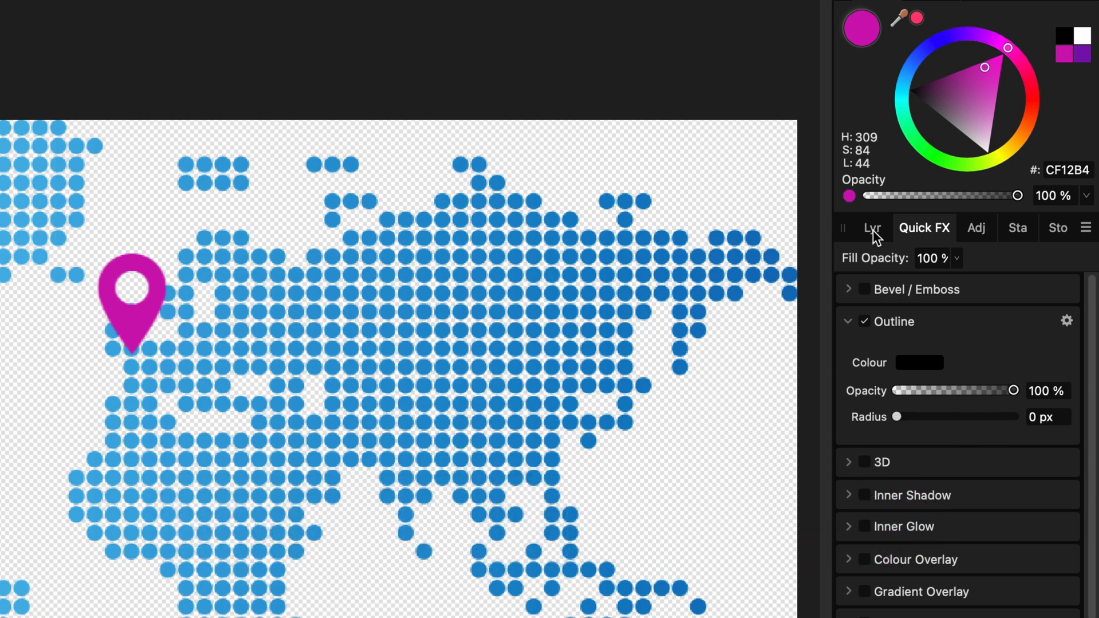
pyautogui.click(876, 227)
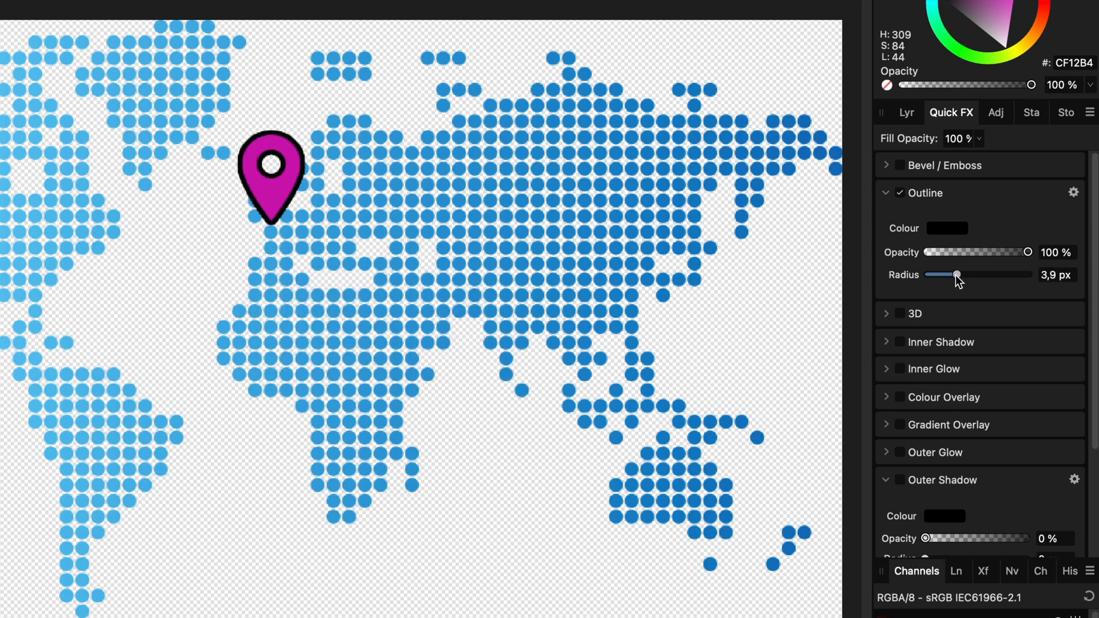
pyautogui.click(909, 112)
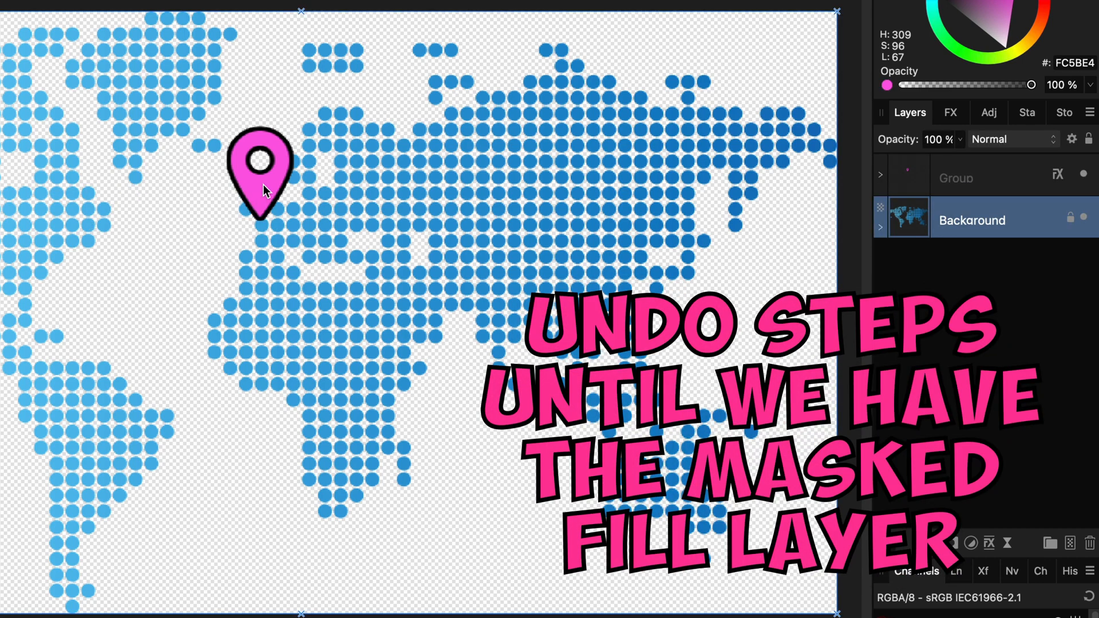
pyautogui.moveTo(576, 173)
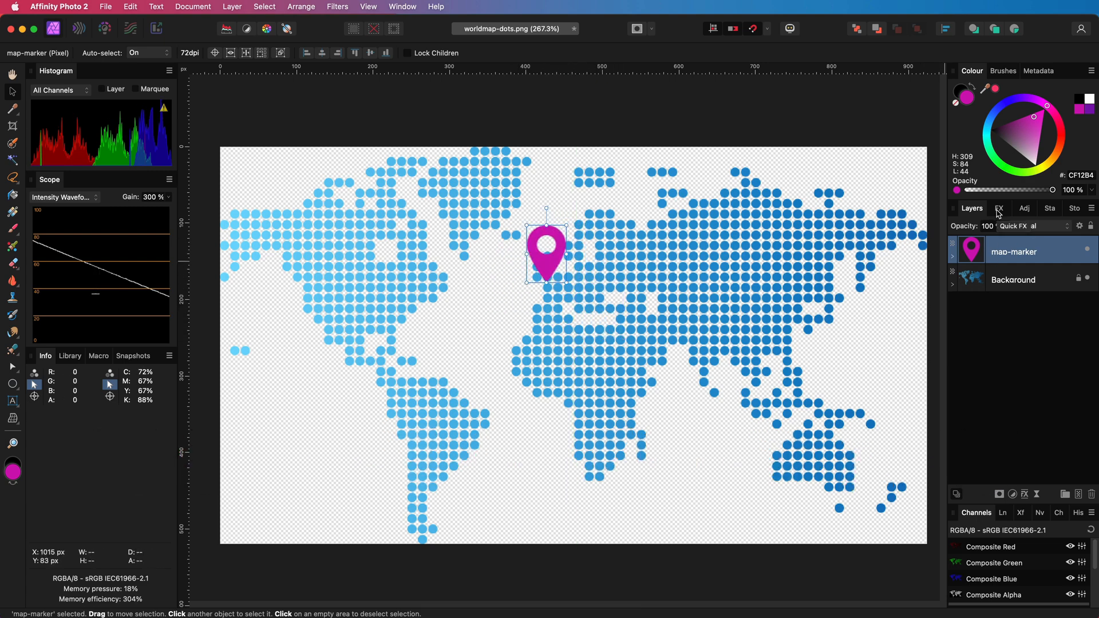
# Apply a black Outline of about 5 px radius directly on the map-marker layer.
pyautogui.click(1003, 209)
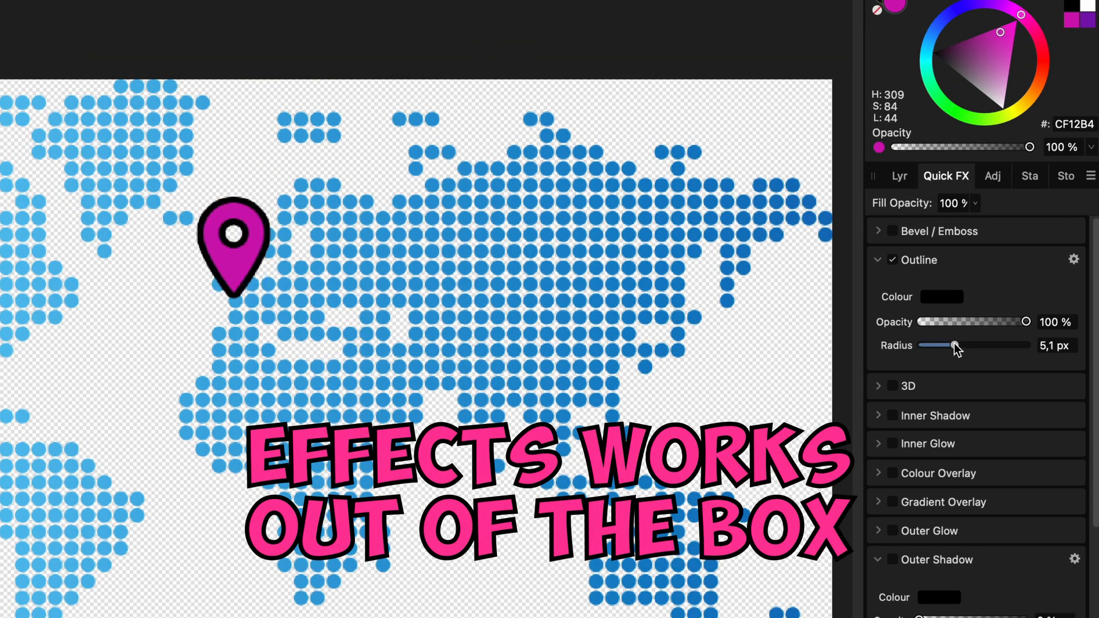
pyautogui.click(900, 176)
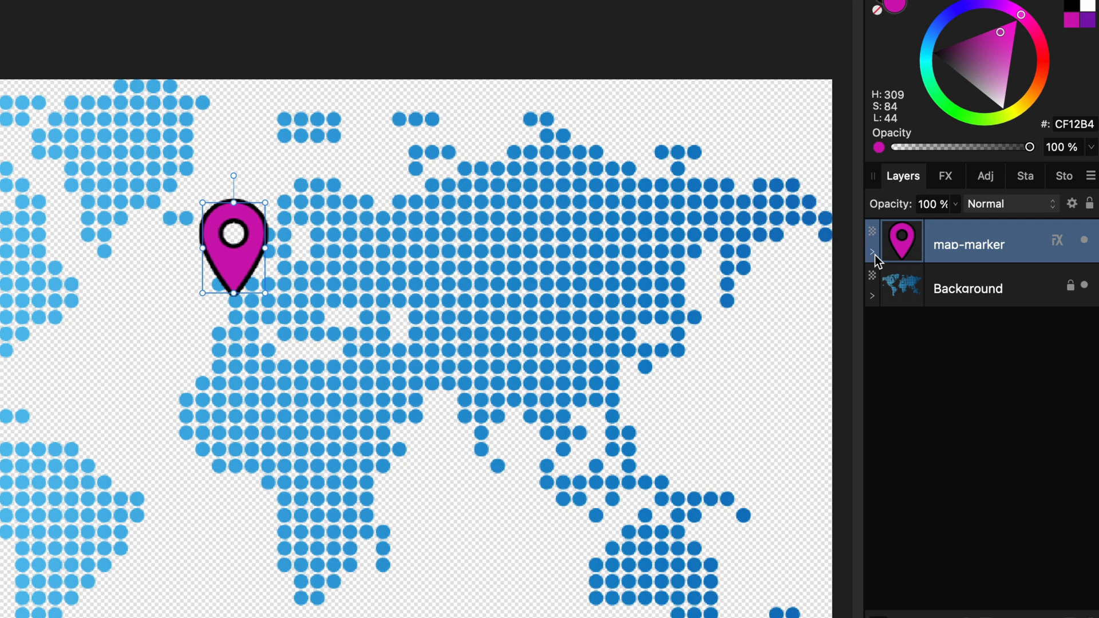
pyautogui.click(872, 252)
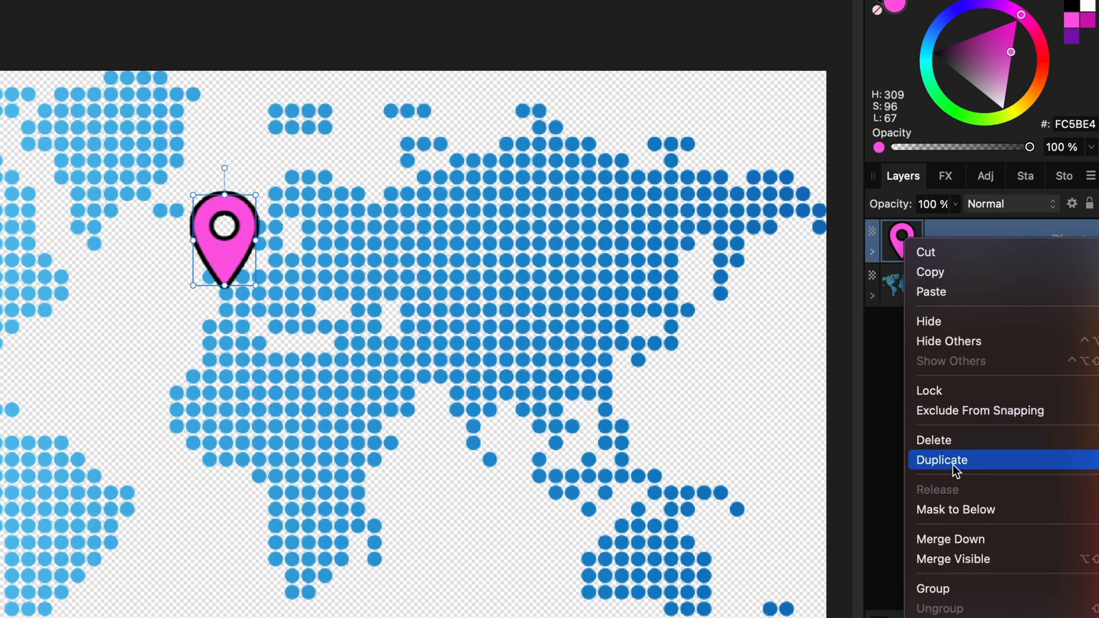
# Duplicate the marker layer and add a Procedural Texture filter with R, G, B channel equations.
pyautogui.click(941, 460)
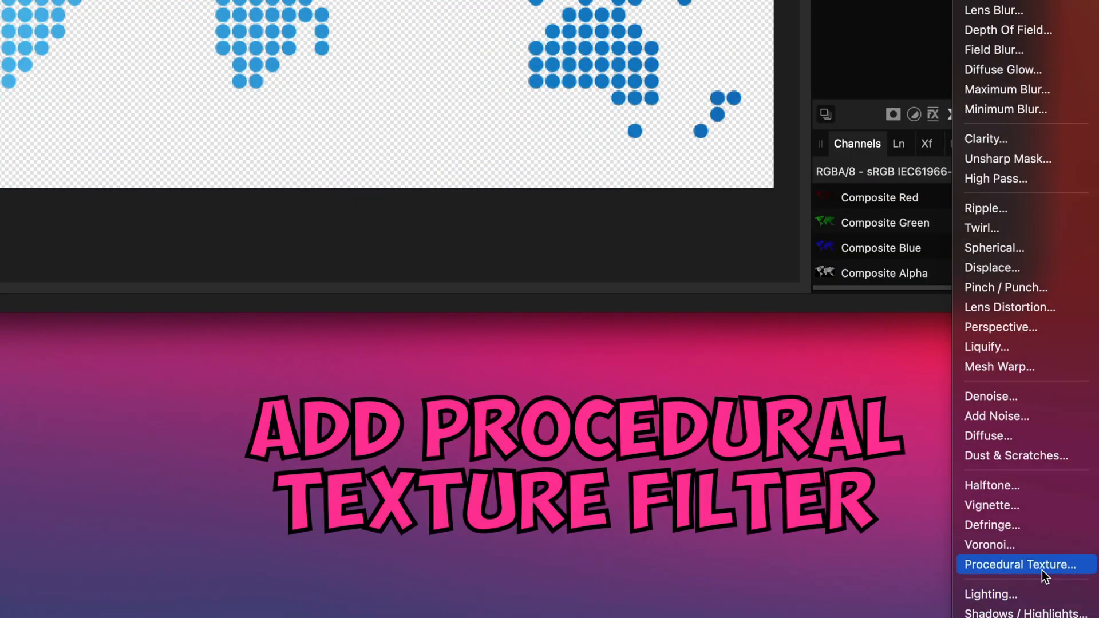
pyautogui.click(1020, 564)
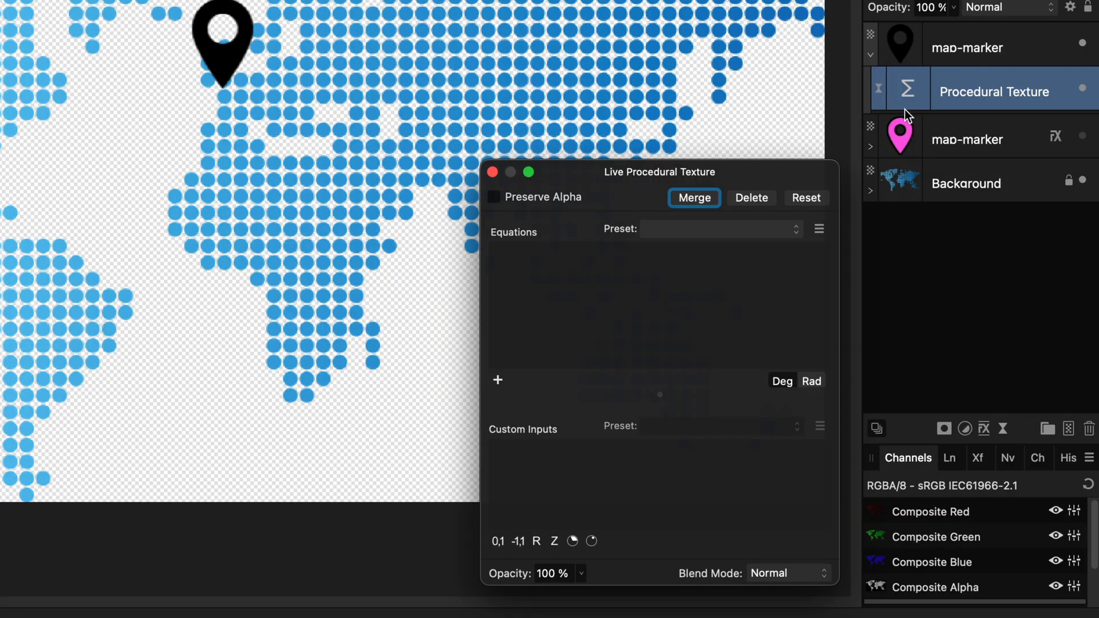
pyautogui.click(498, 380)
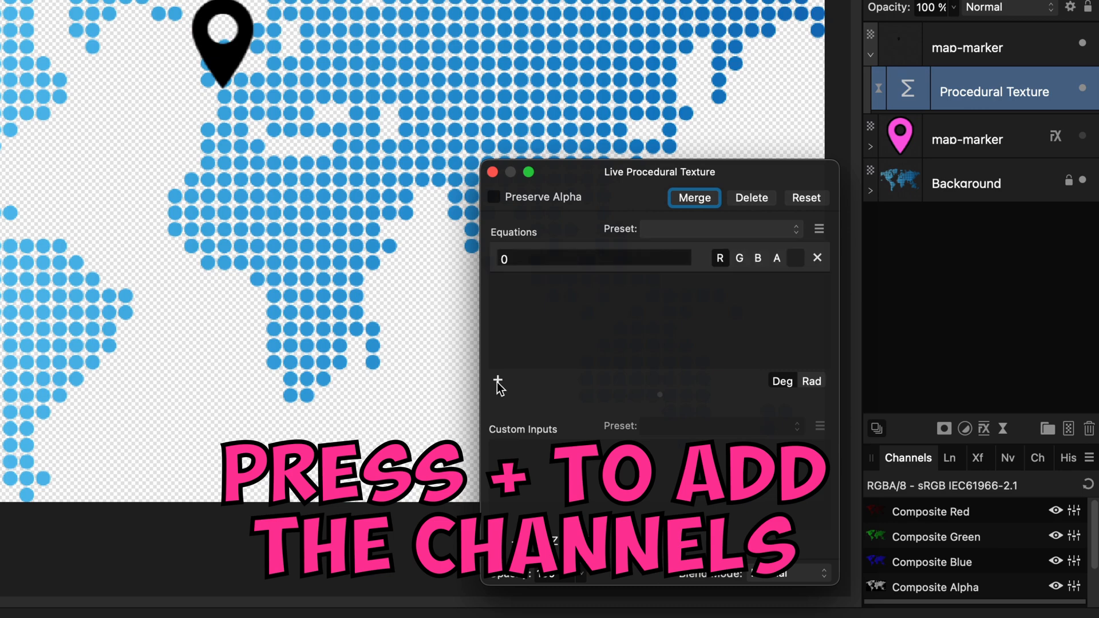
pyautogui.click(498, 380)
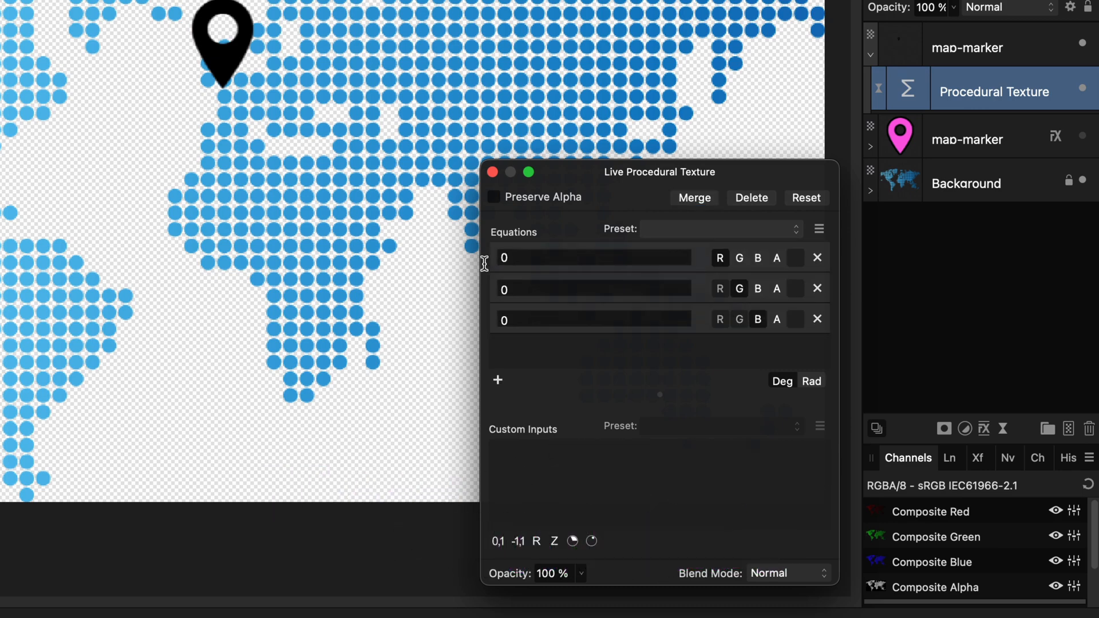
# Set the red channel equation to 1 and apply so the marker renders pure red.
pyautogui.click(592, 258)
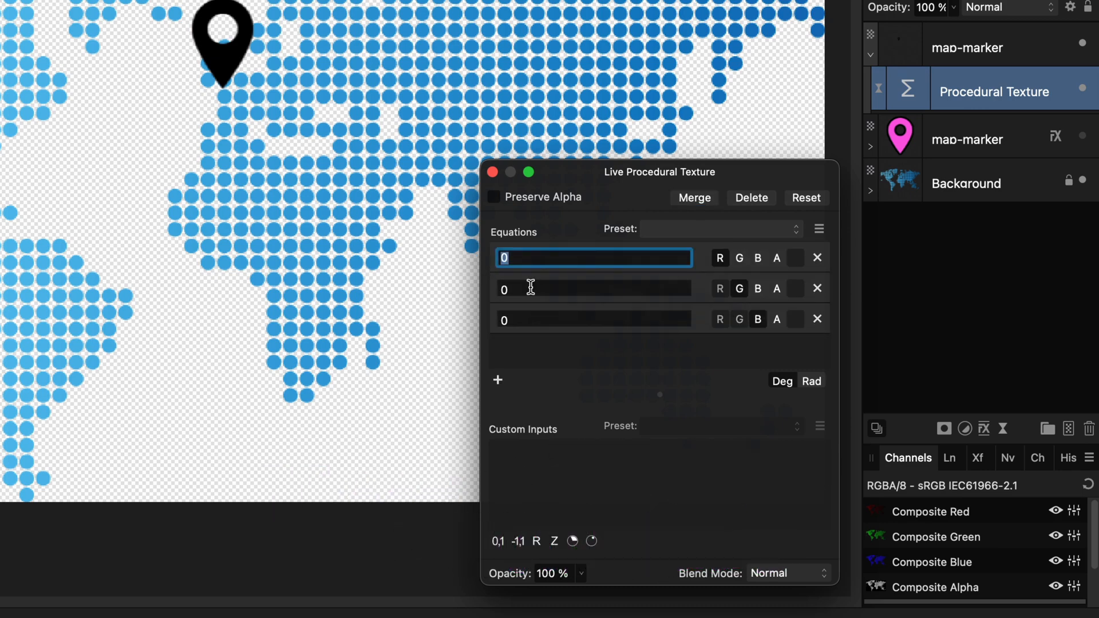
pyautogui.write('1')
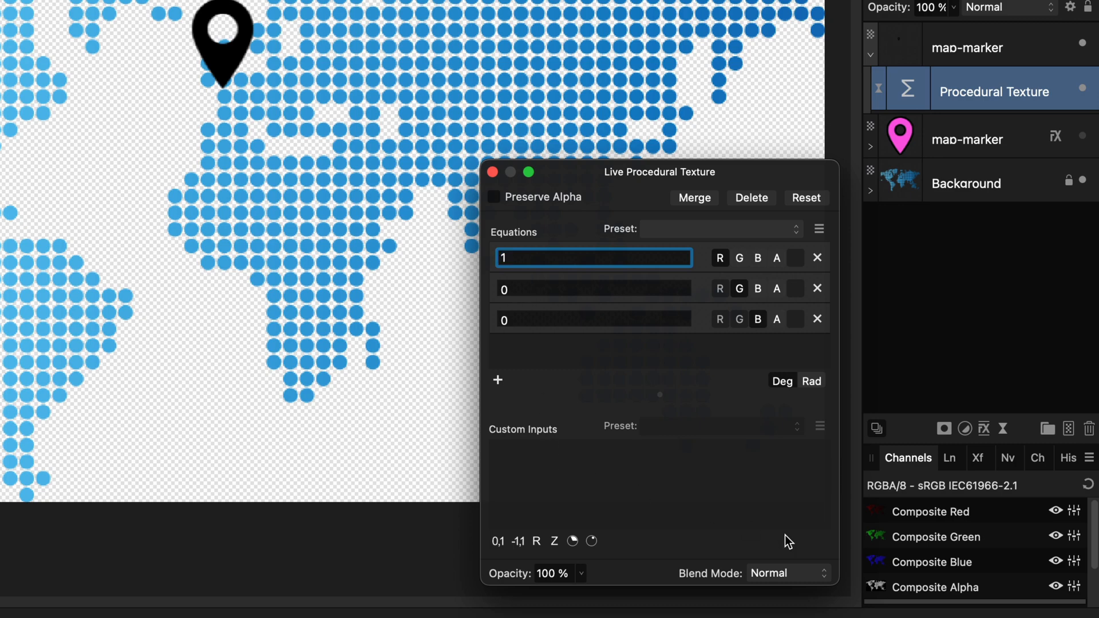
pyautogui.click(719, 257)
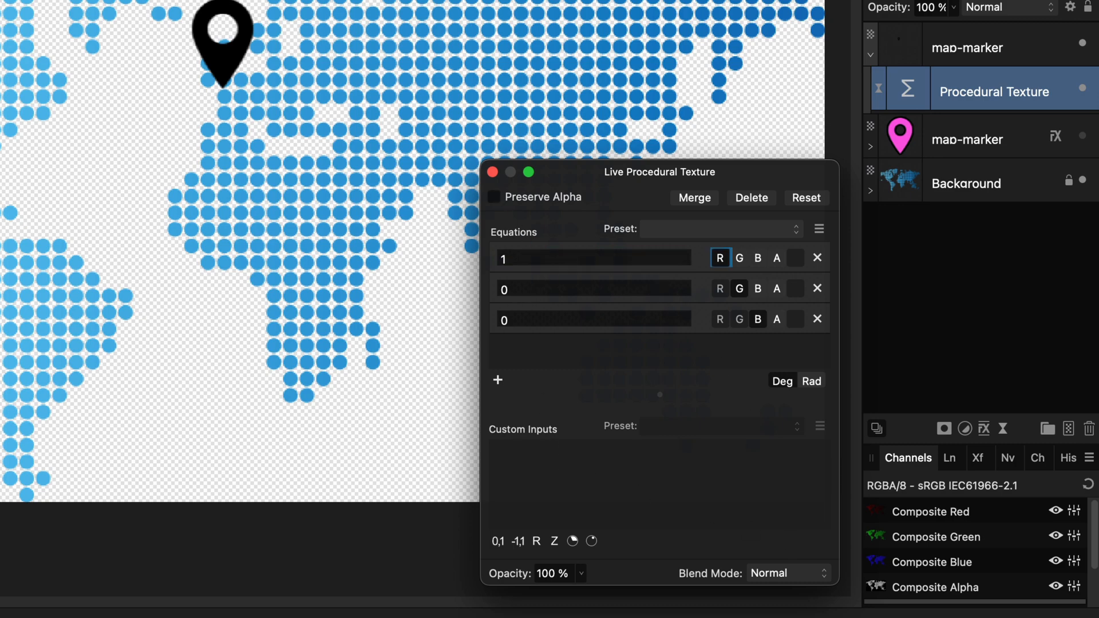
pyautogui.click(719, 258)
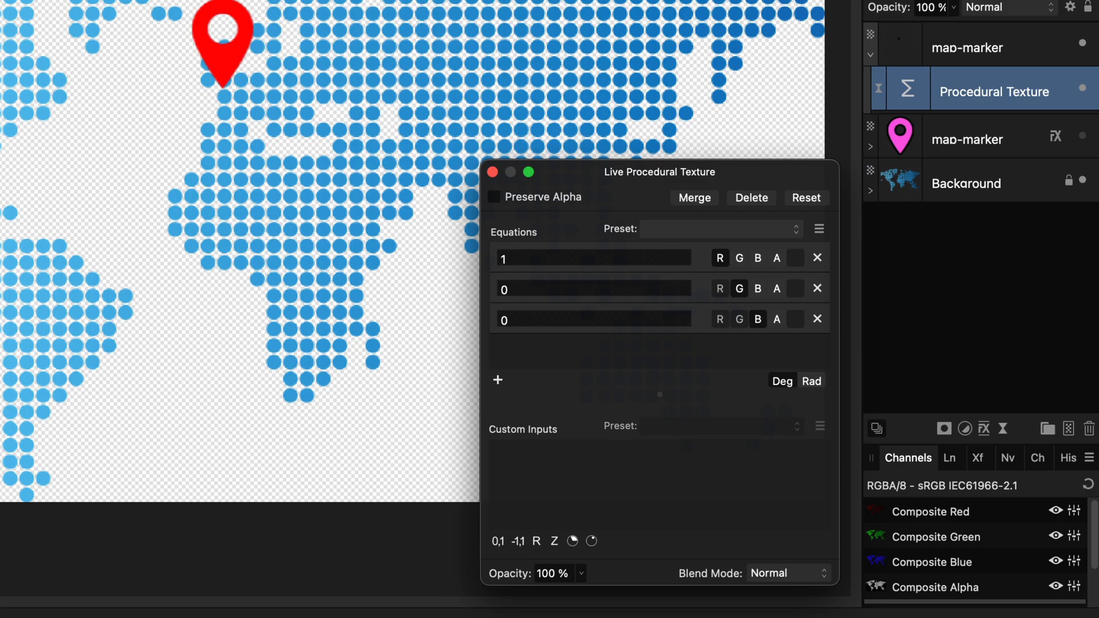
# Enter 252/255, 91/255 and 228/255 as the R, G, B equations to make the pin pink.
pyautogui.click(493, 172)
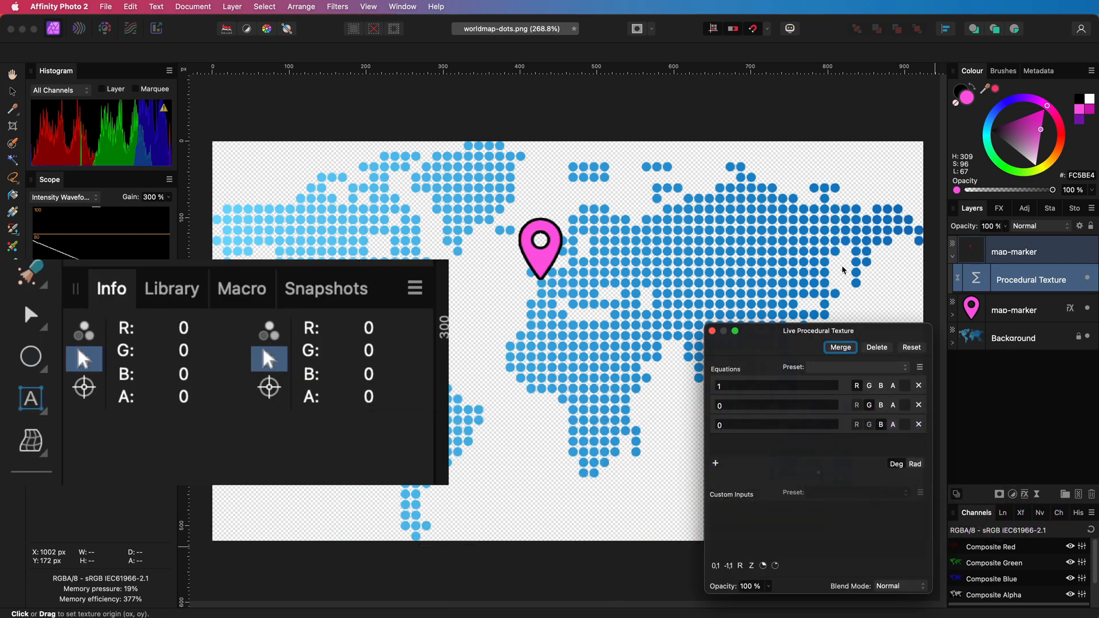
pyautogui.moveTo(321, 323)
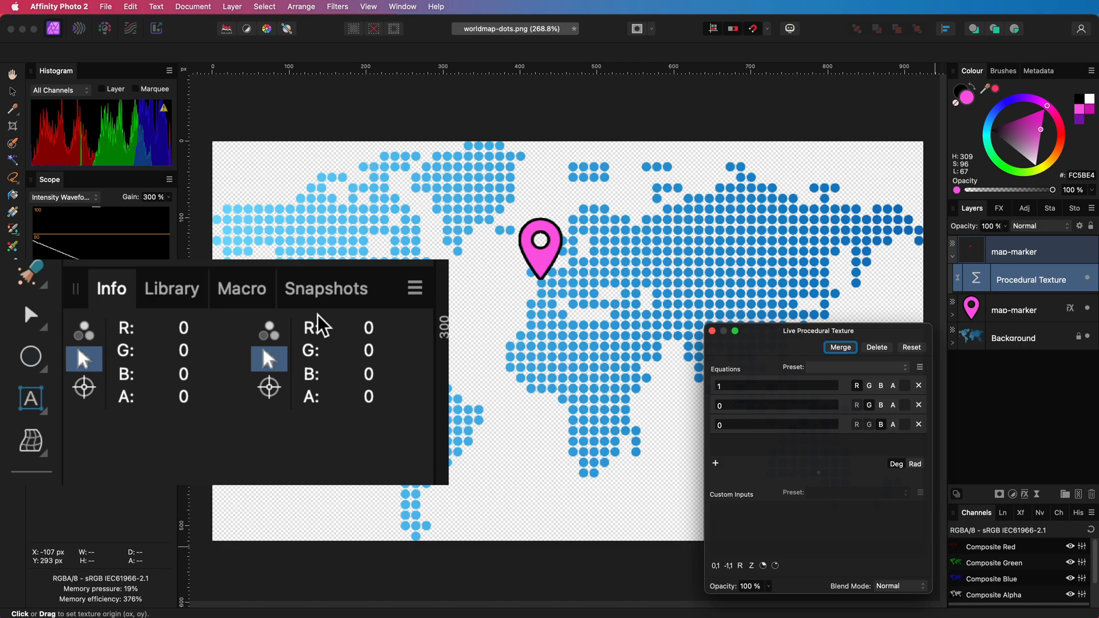
pyautogui.moveTo(540, 263)
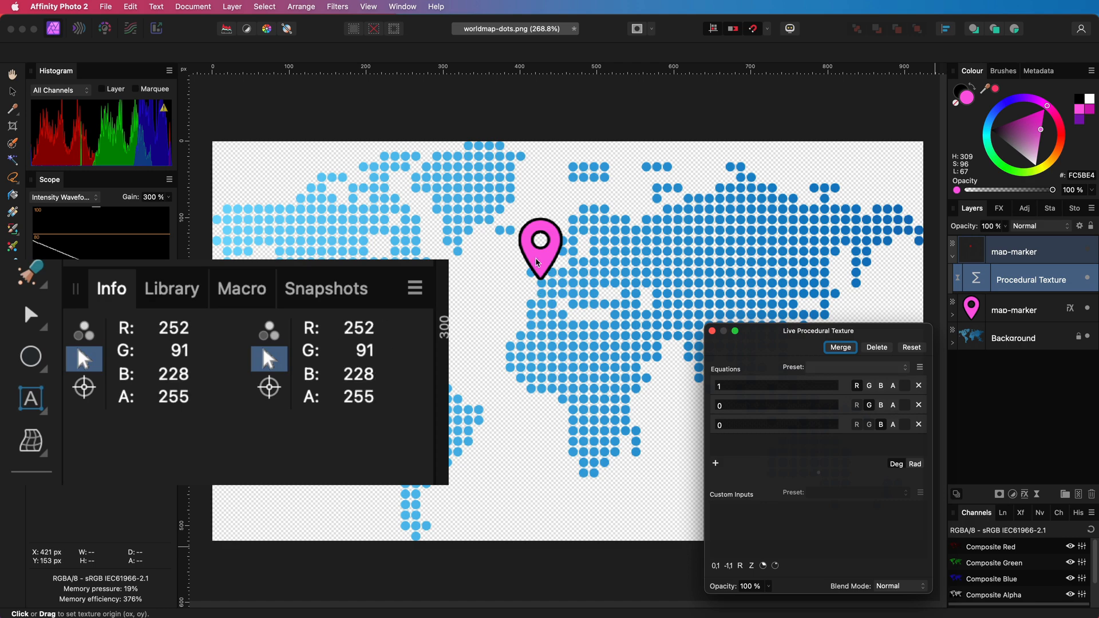
pyautogui.click(775, 386)
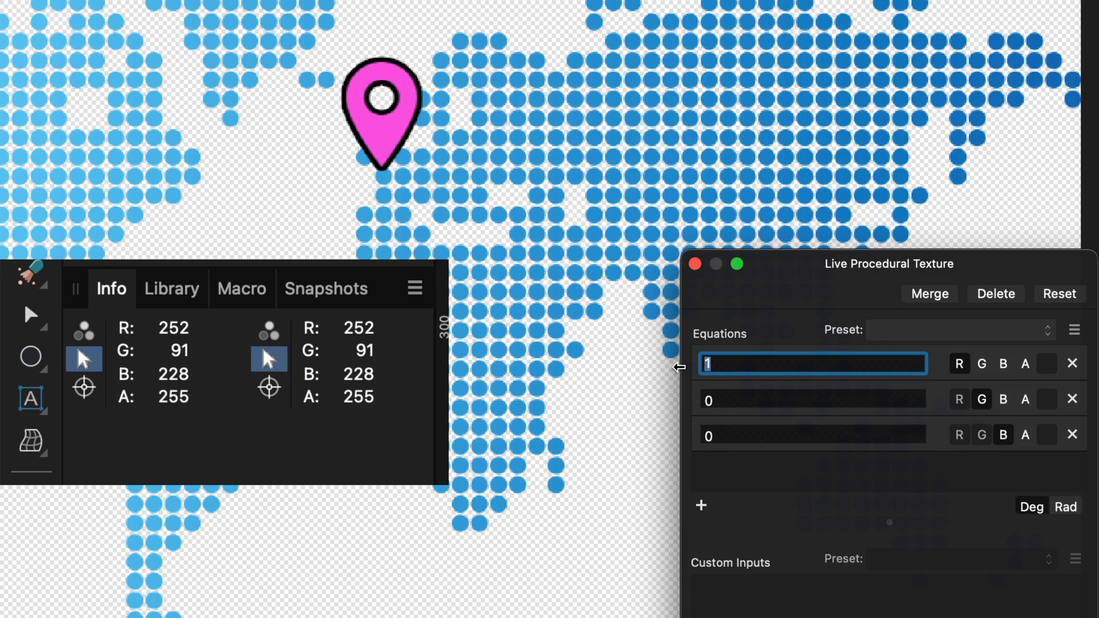
pyautogui.write('252/255')
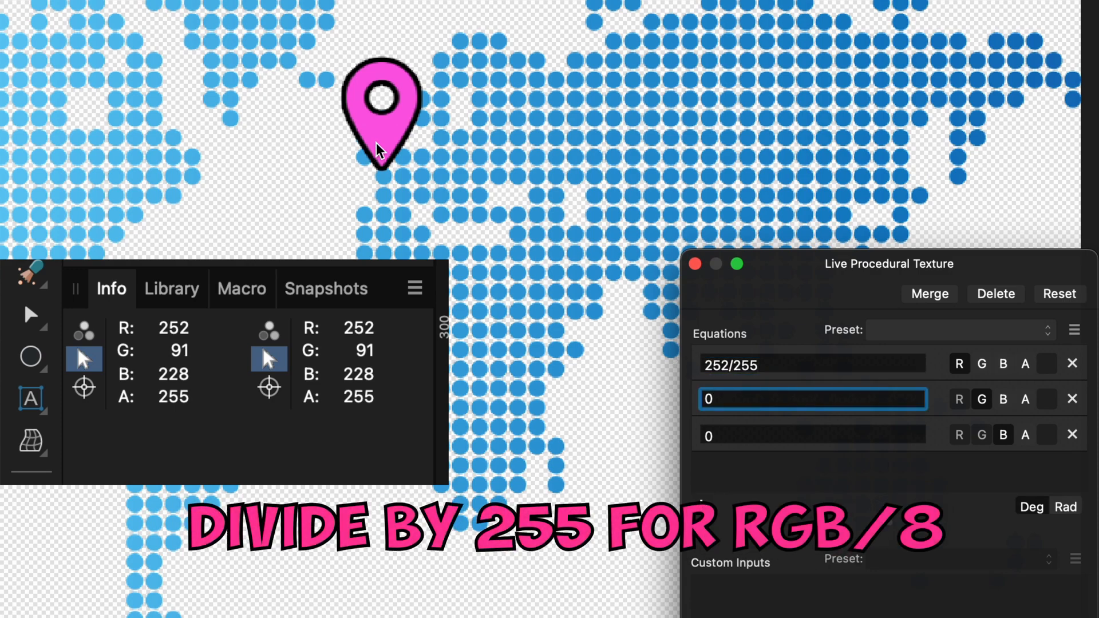
pyautogui.write('91/255')
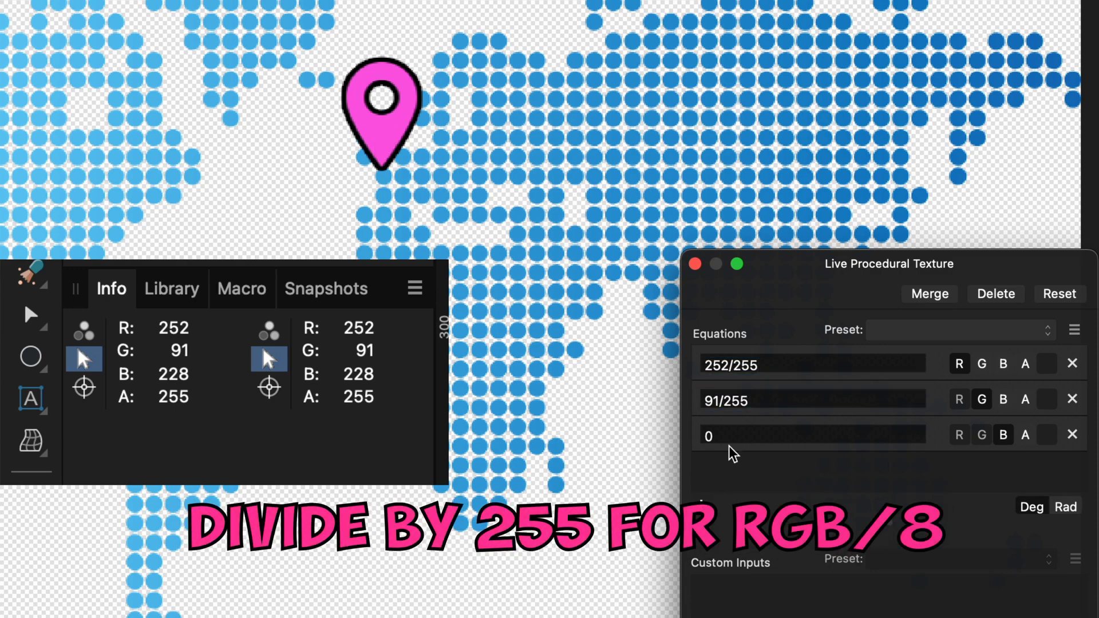
pyautogui.write('228/255')
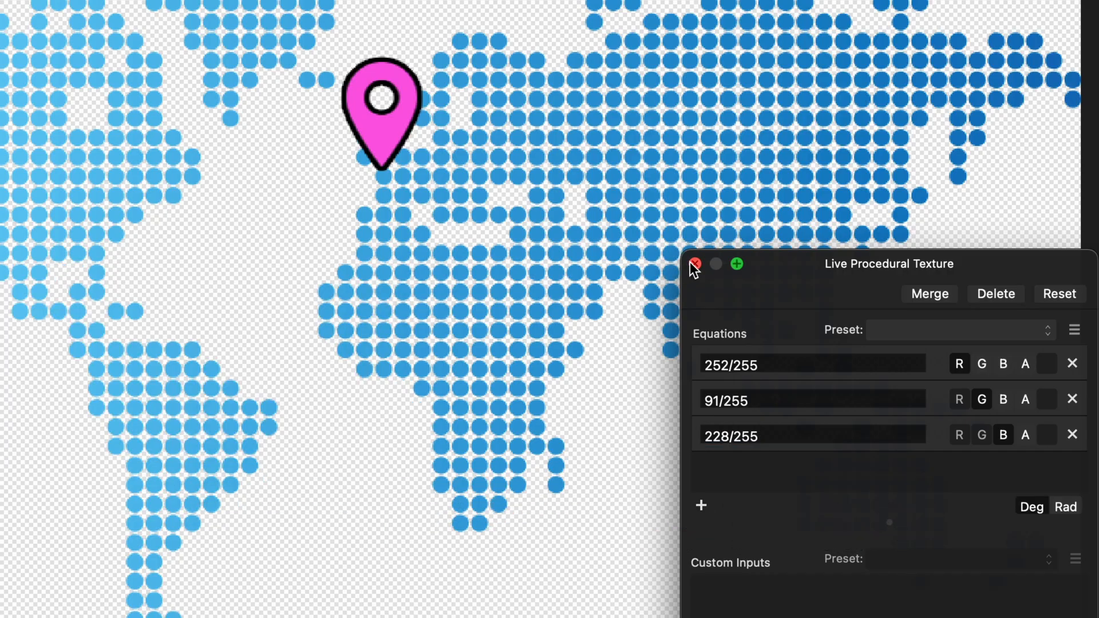
pyautogui.click(695, 265)
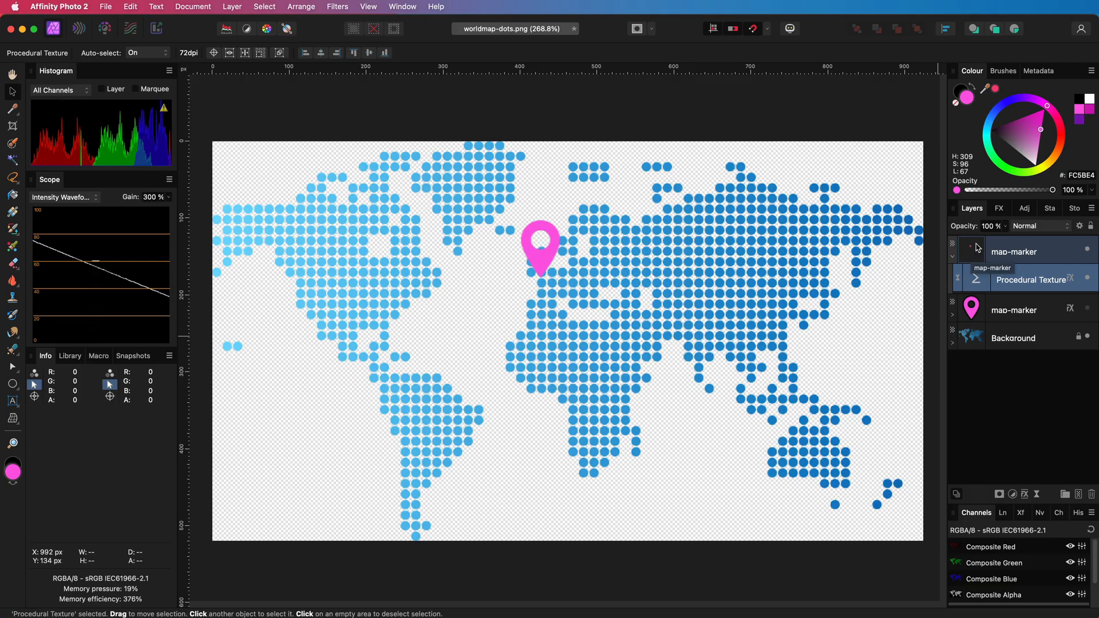
# Enable the black Outline on the top marker layer, then reselect the Procedural Texture layer.
pyautogui.click(999, 208)
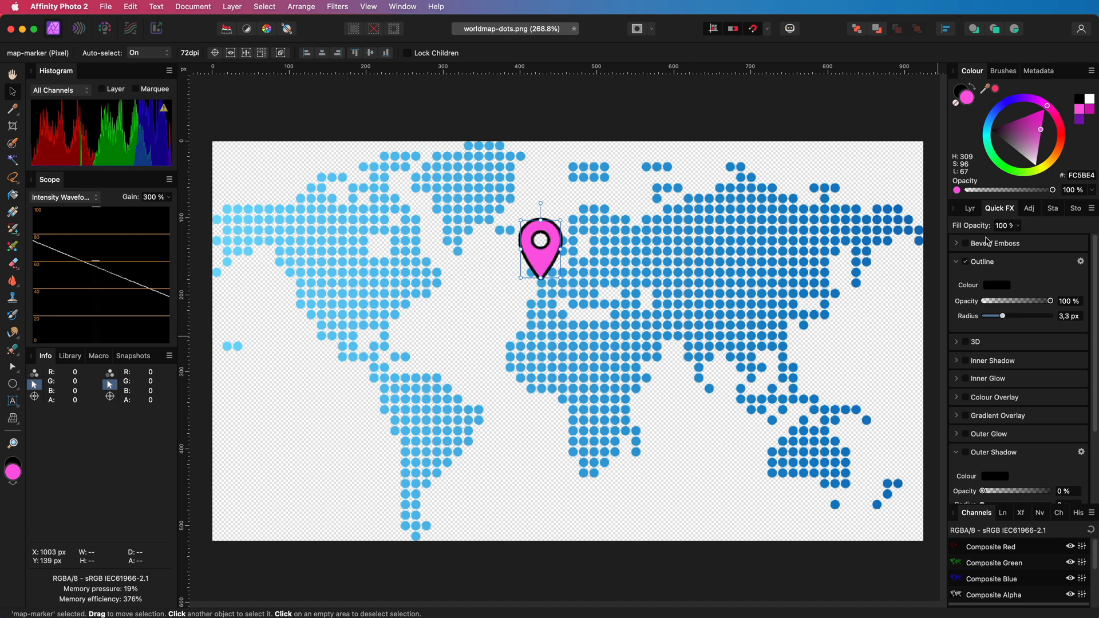
pyautogui.moveTo(972, 268)
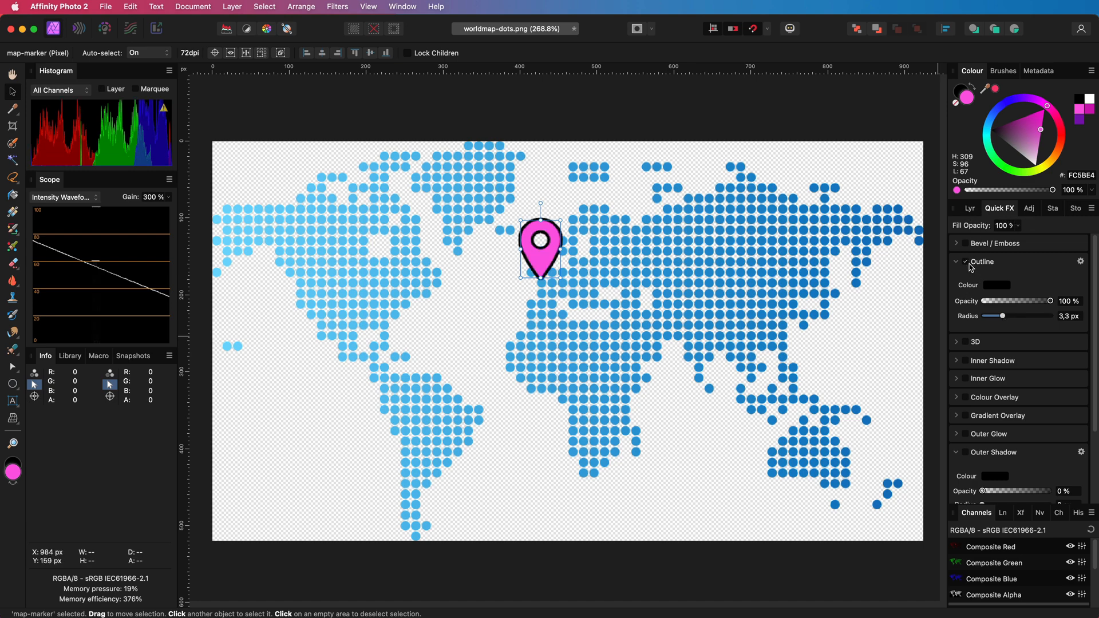
pyautogui.click(969, 209)
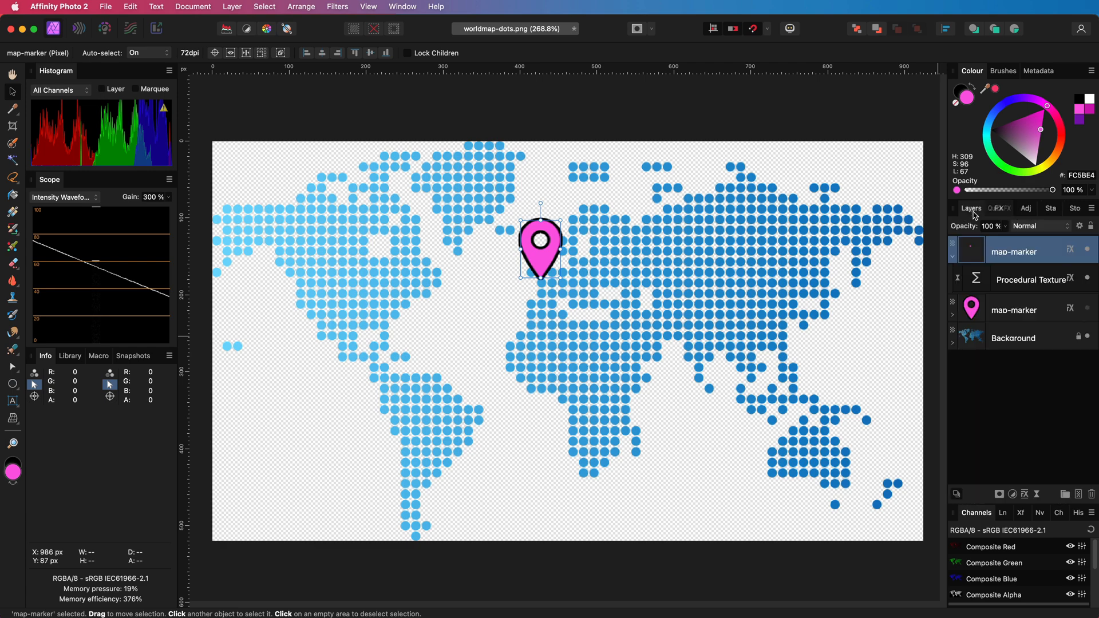
pyautogui.doubleClick(1030, 279)
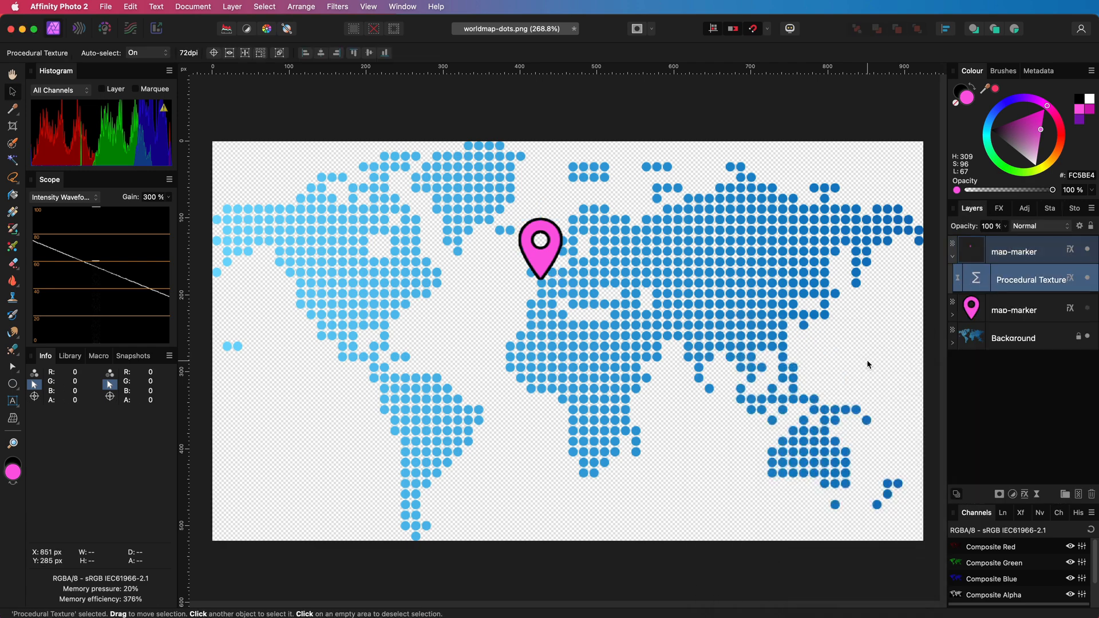
pyautogui.moveTo(893, 362)
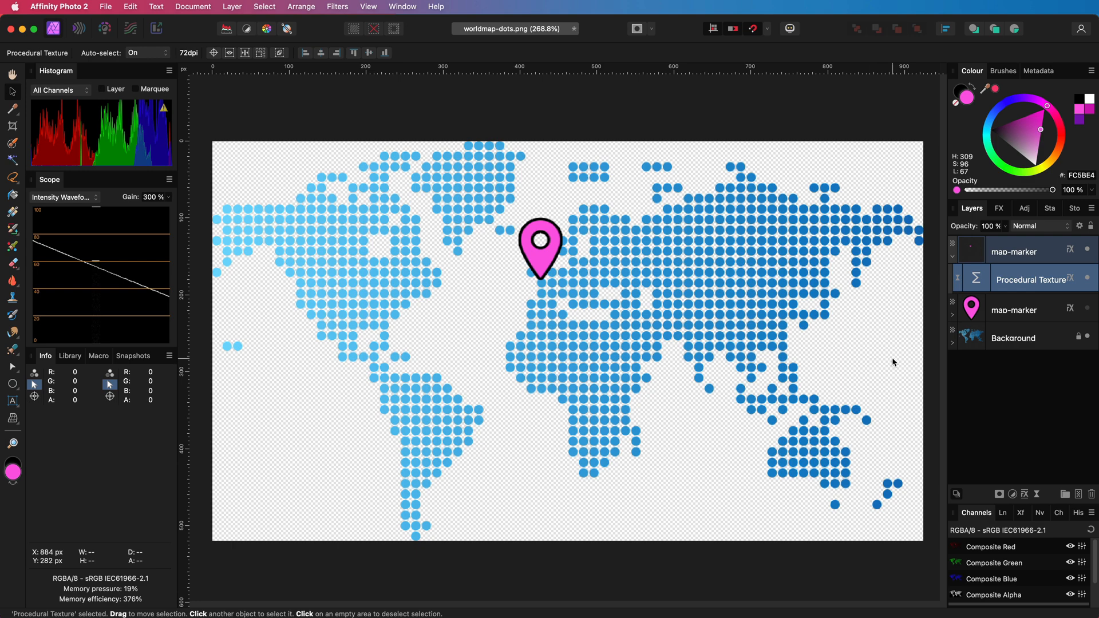